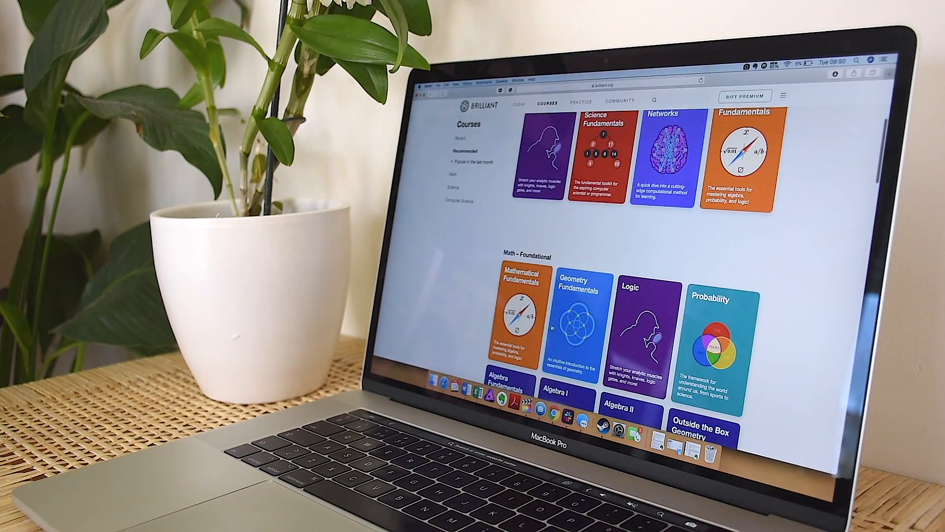
- Browse the course catalog and open Mathematical Fundamentals to its Introduction chapter
scroll("down", 3)
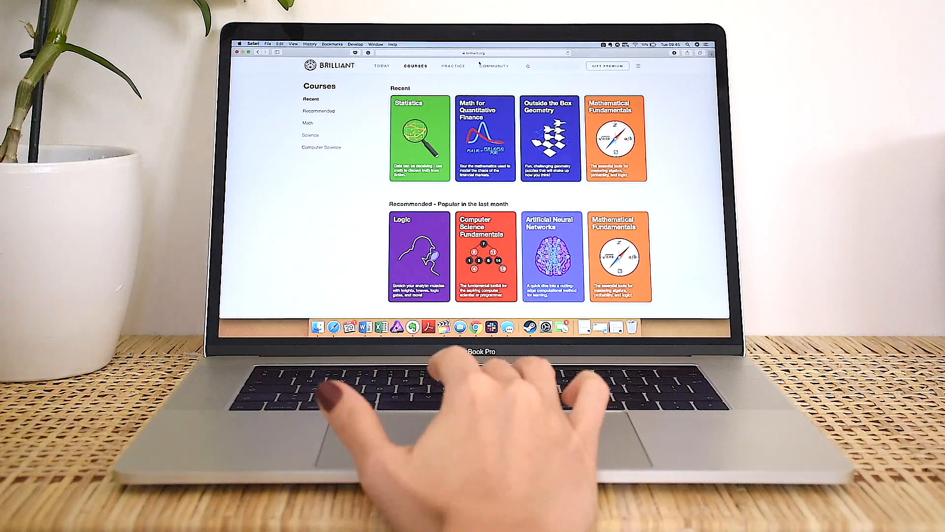
left_click(617, 137)
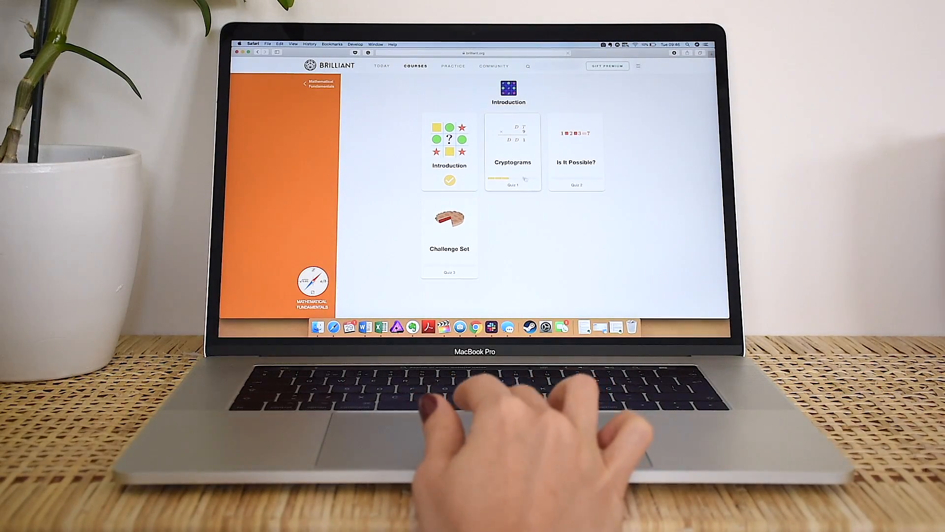
left_click(512, 148)
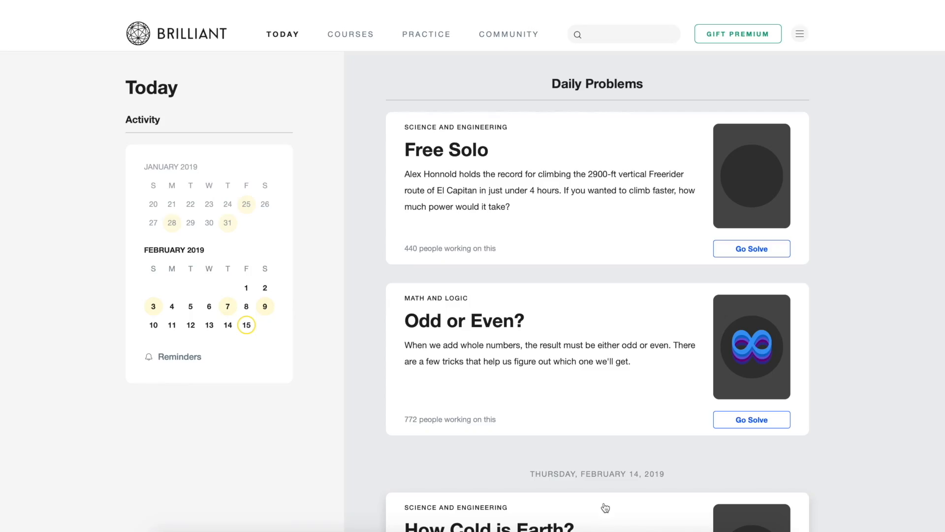
mouse_move(568, 73)
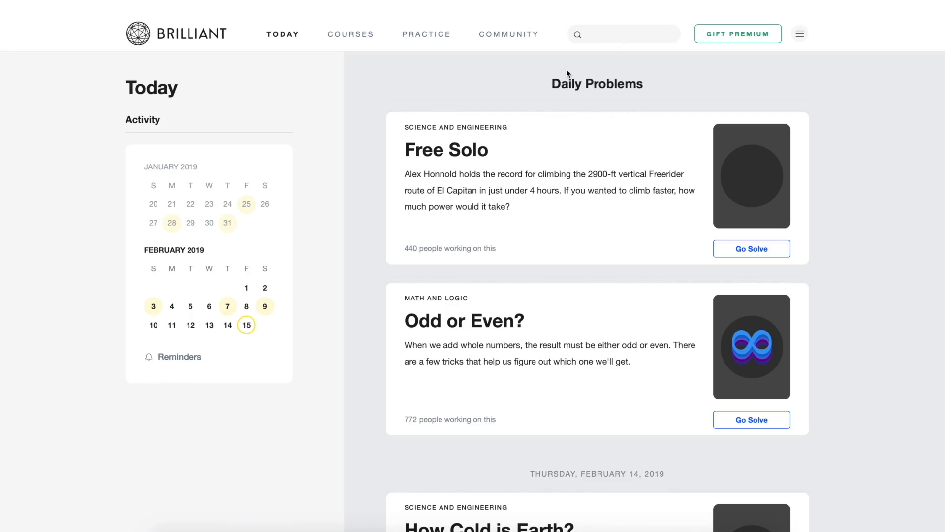
- Solve the Free Solo daily problem by answering No, dismiss the streak notice, and reach explanations
left_click(752, 249)
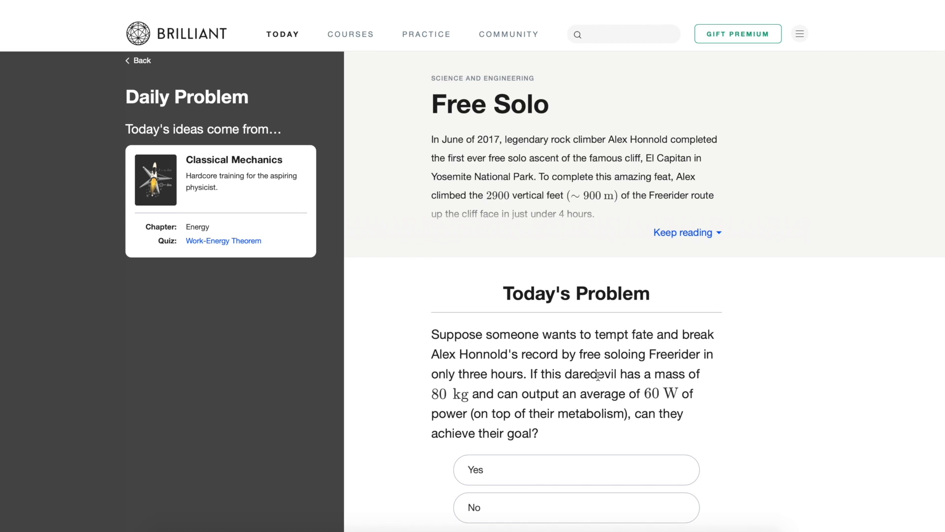
left_click(576, 468)
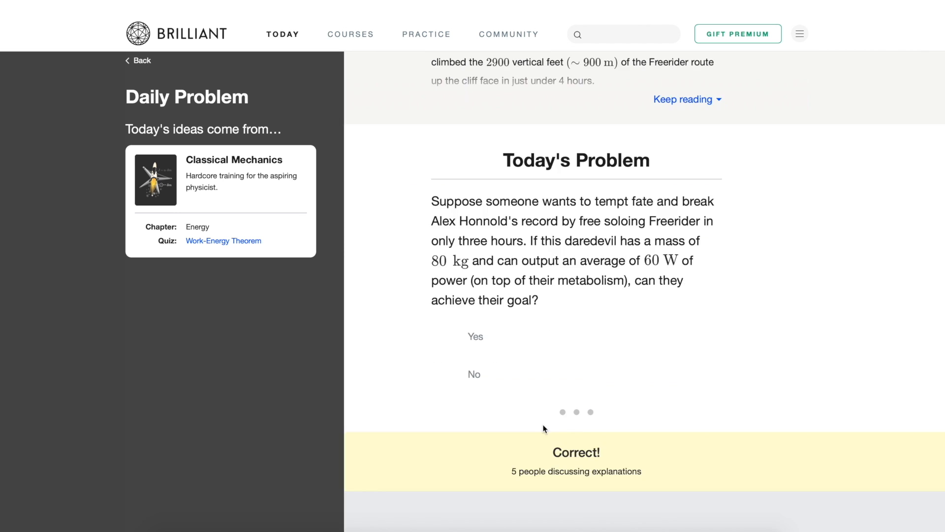
left_click(474, 374)
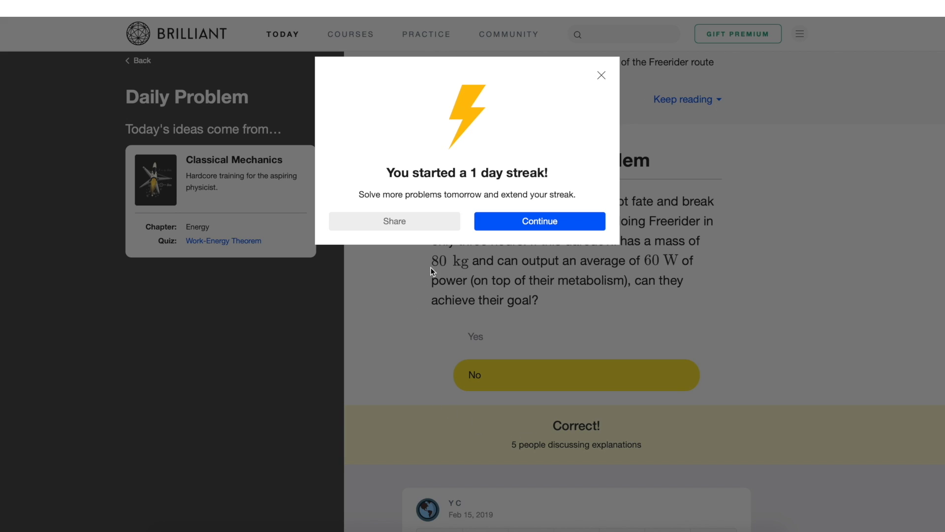
mouse_move(521, 231)
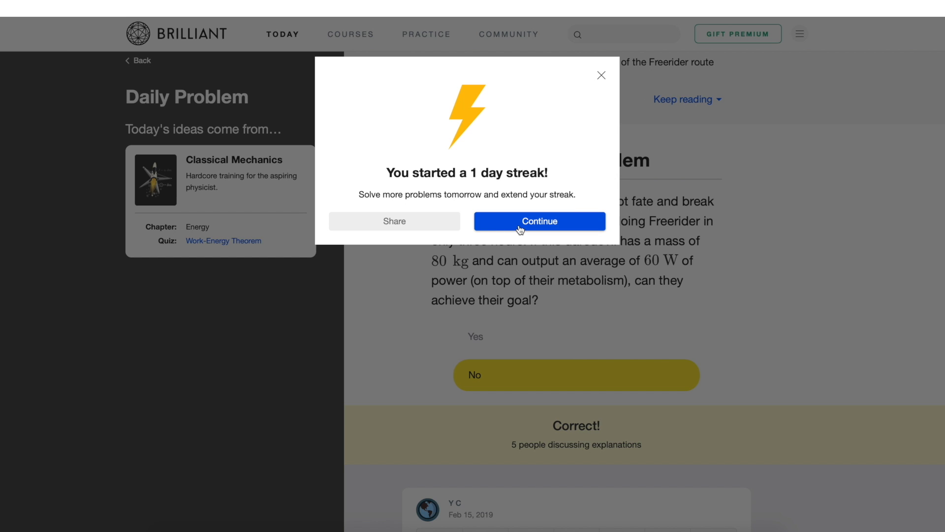
left_click(539, 220)
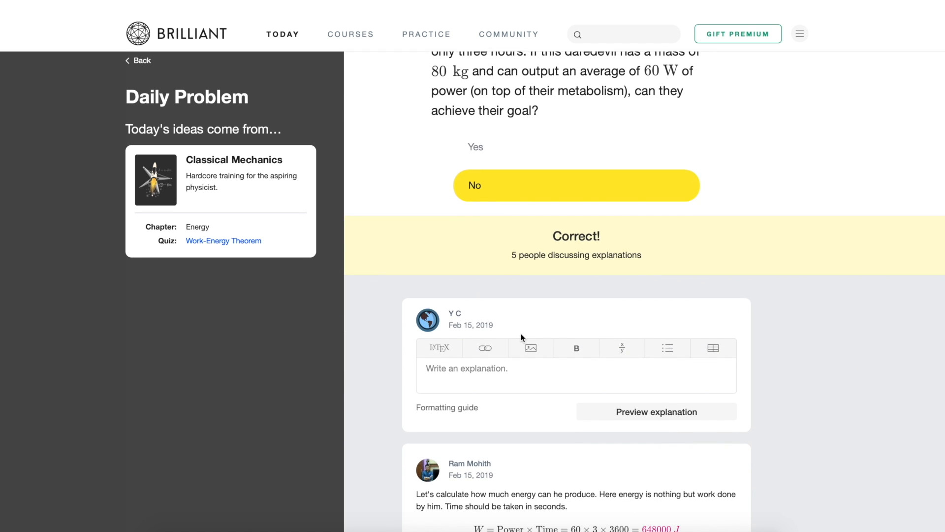
scroll("down", 3)
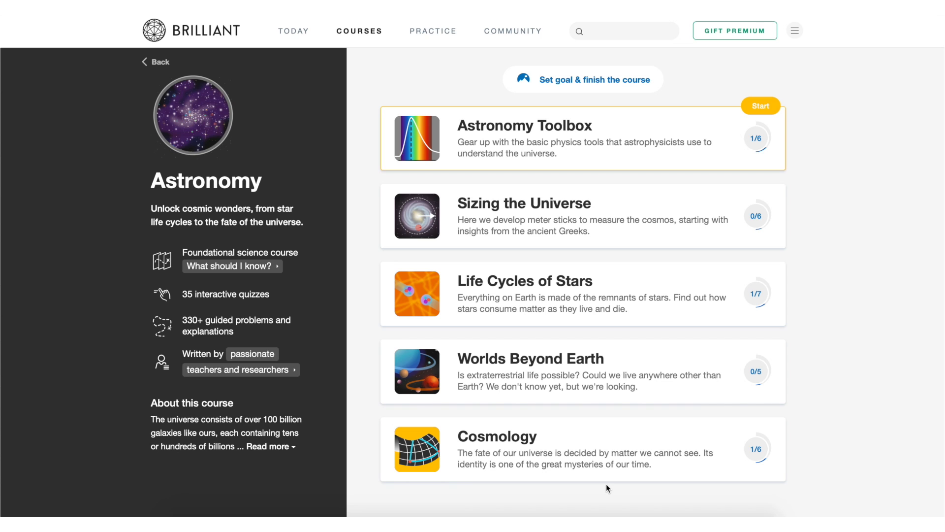
mouse_move(328, 391)
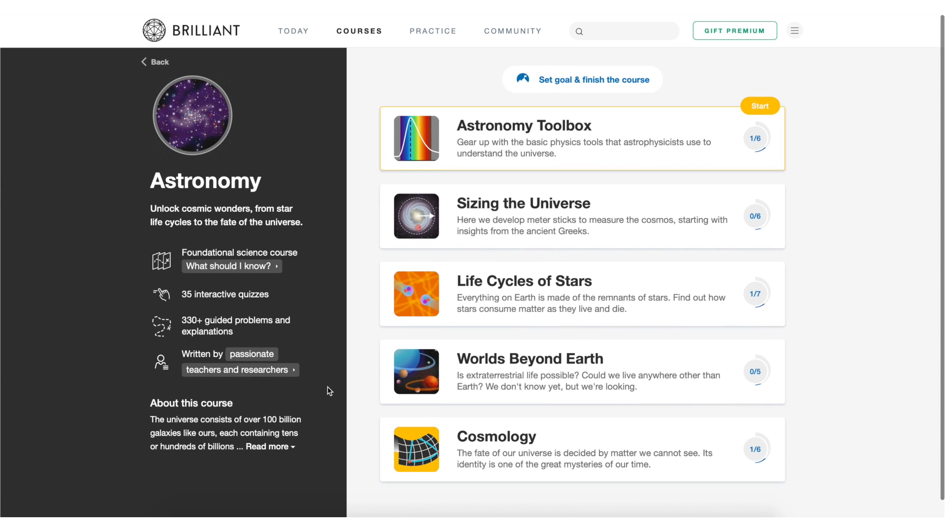
mouse_move(333, 271)
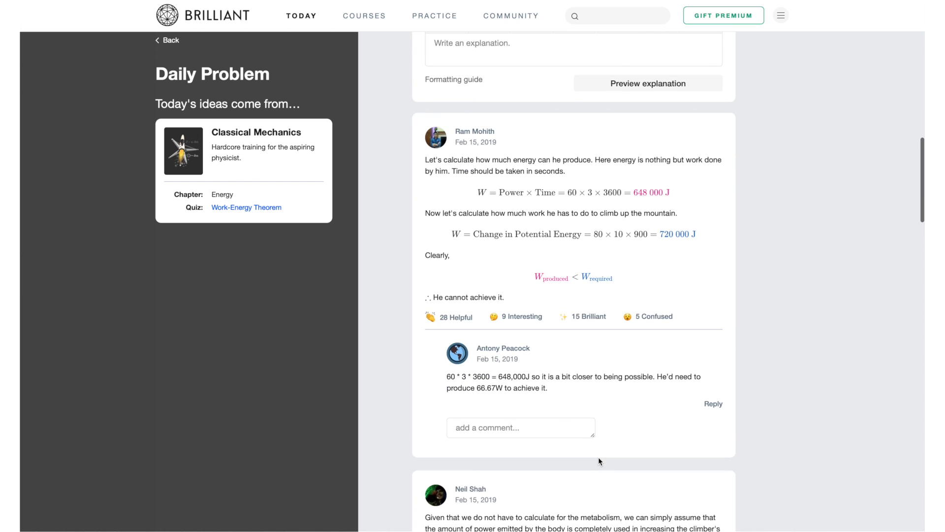
- Scroll through community solutions and a newcomer's potential-energy question with replies
scroll("down", 3)
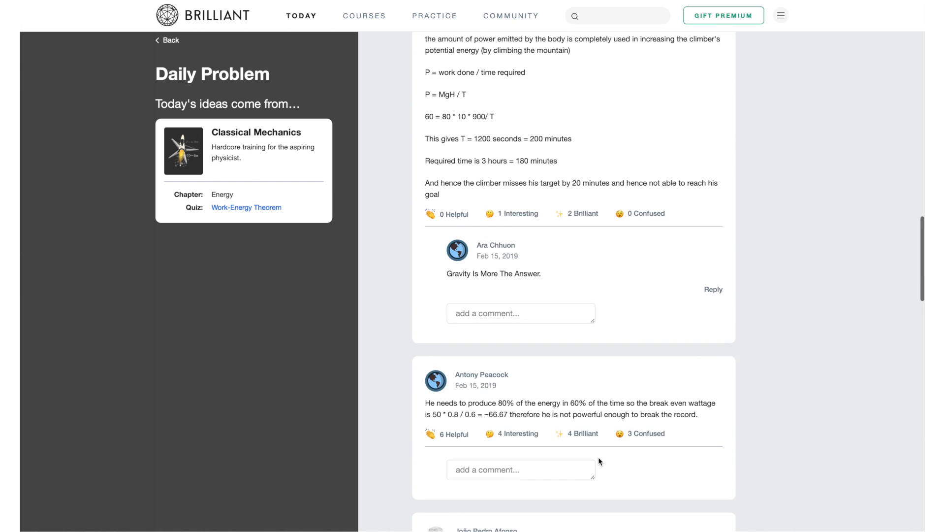
scroll("down", 3)
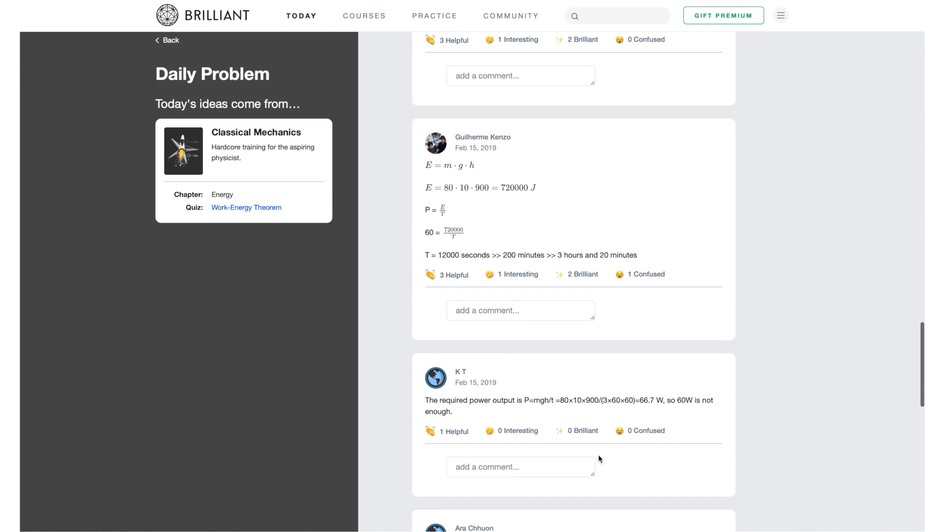
scroll("down", 3)
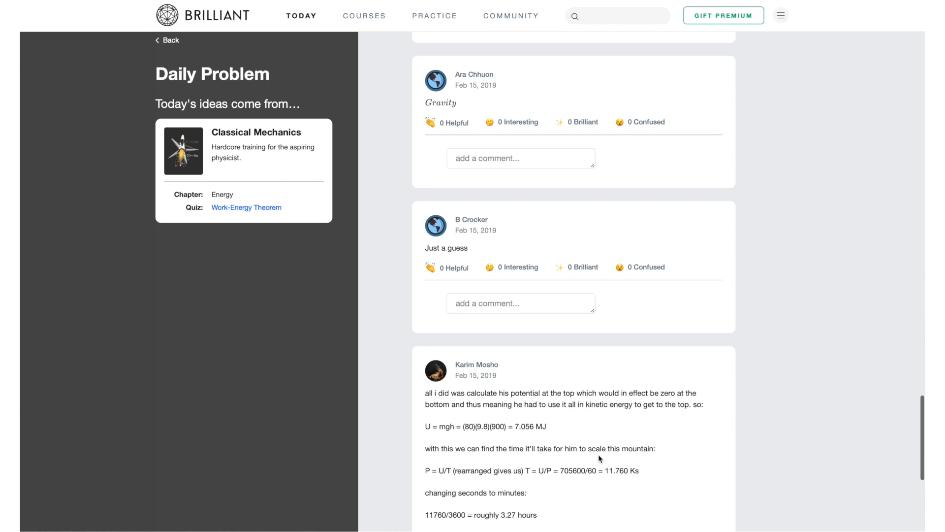
scroll("down", 3)
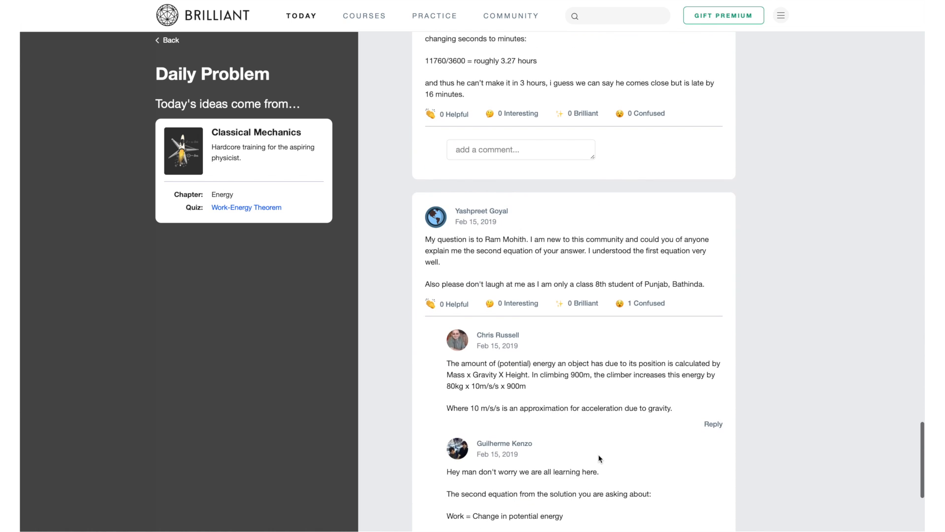